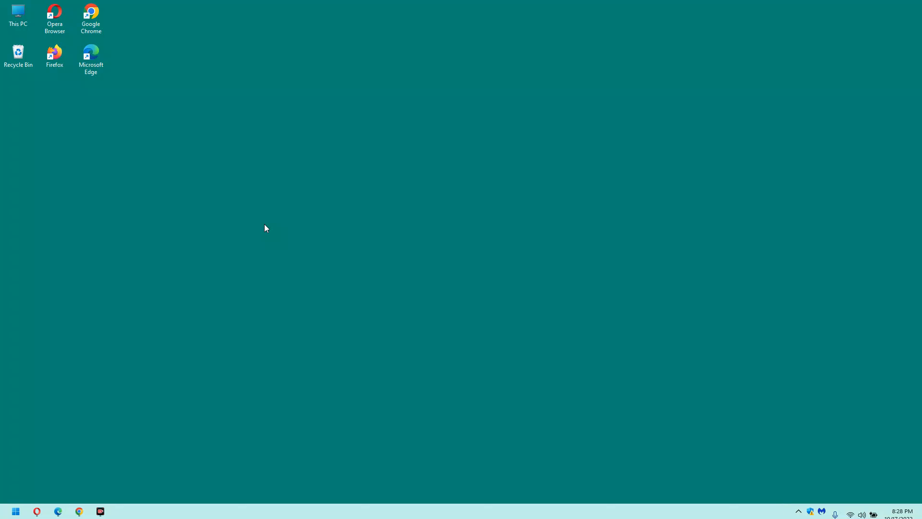
mouse_move(72, 447)
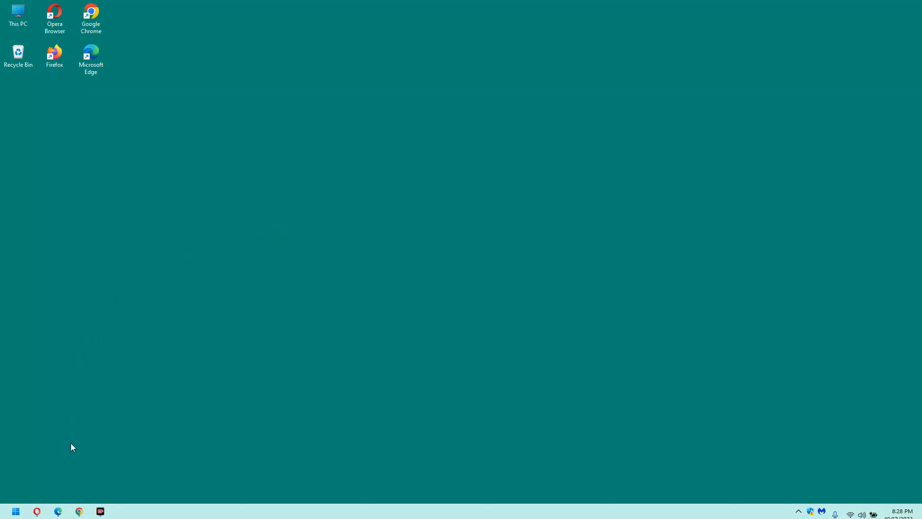
Launch Settings from the Start button's quick link menu.
right_click(15, 511)
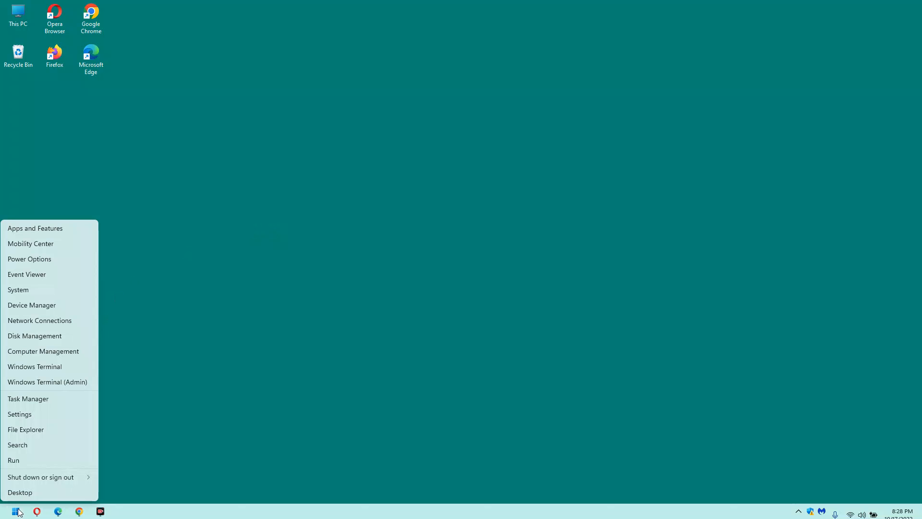
click(19, 414)
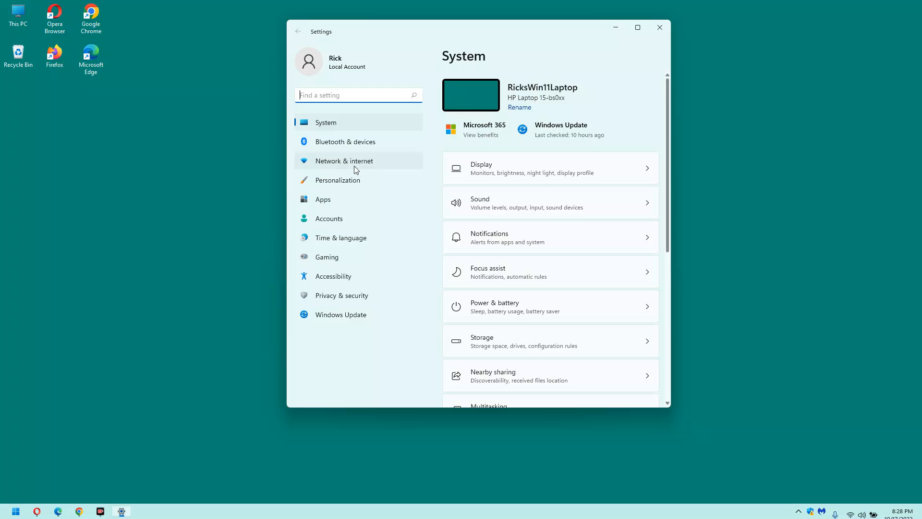
In Bluetooth & devices > Printers & scanners, turn 'Let Windows manage my default printer' Off and close Settings.
click(345, 141)
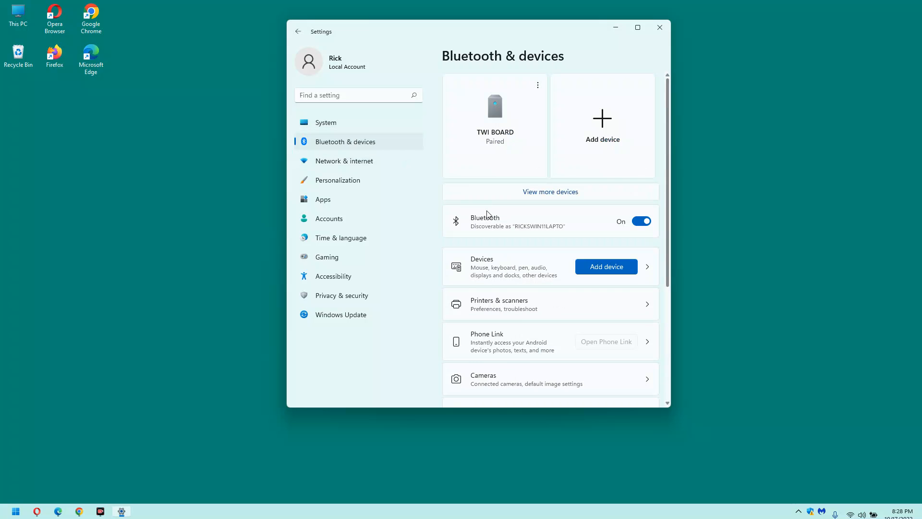
mouse_move(569, 302)
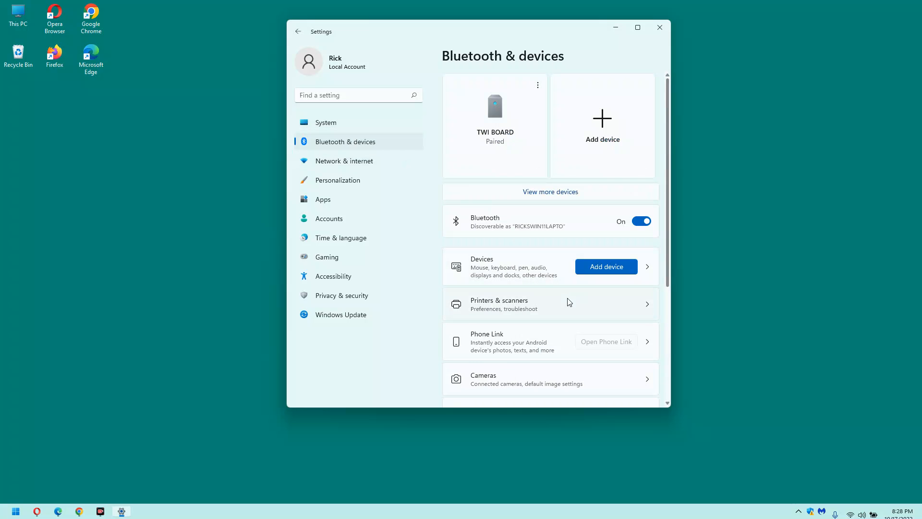
click(550, 304)
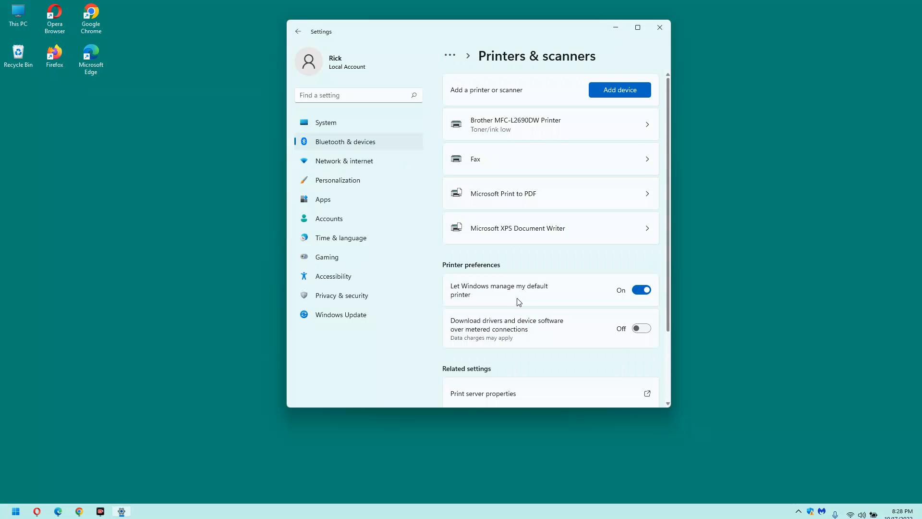
scroll(down, 3)
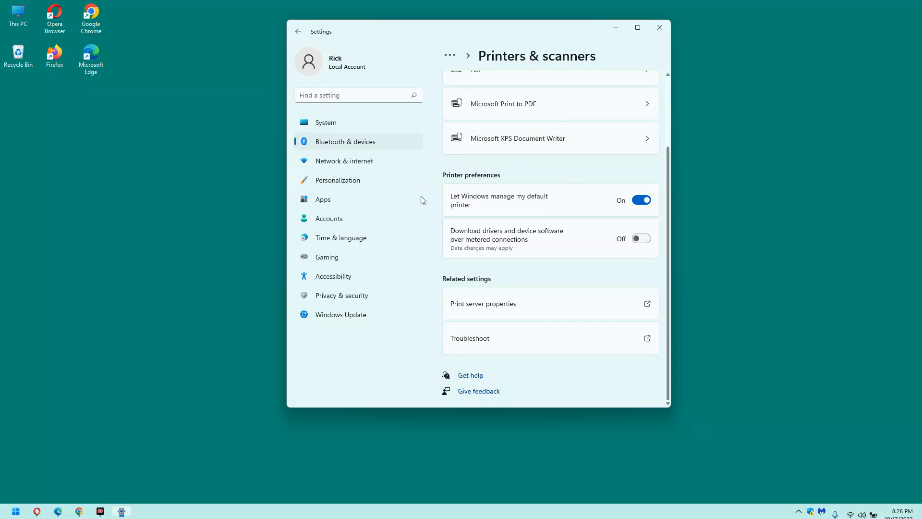
mouse_move(562, 182)
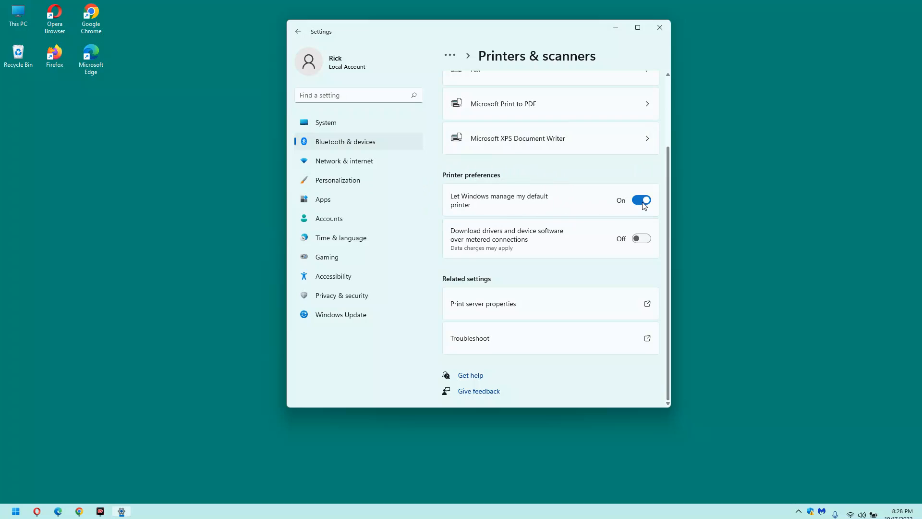
click(640, 199)
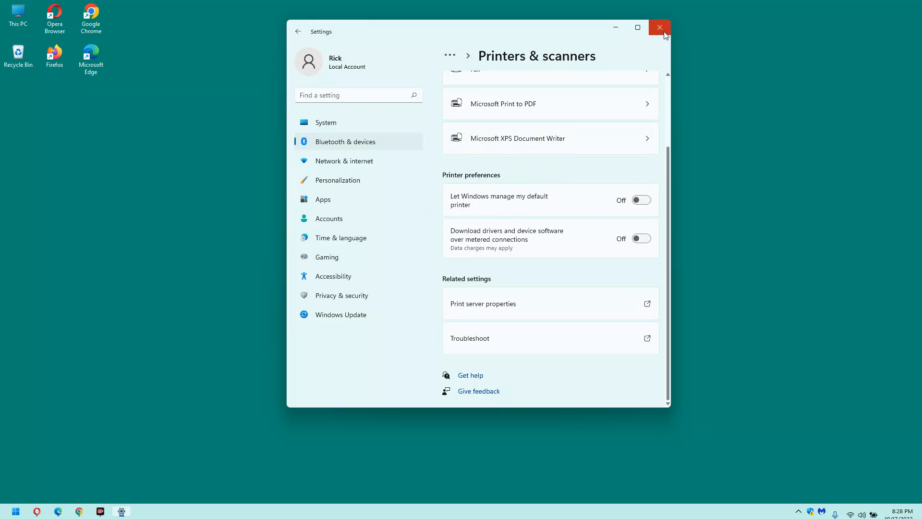
click(658, 28)
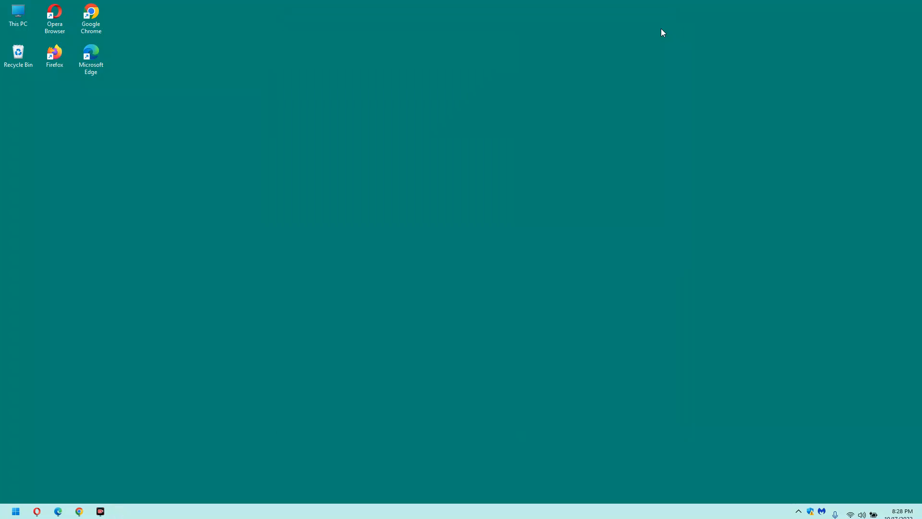
mouse_move(600, 53)
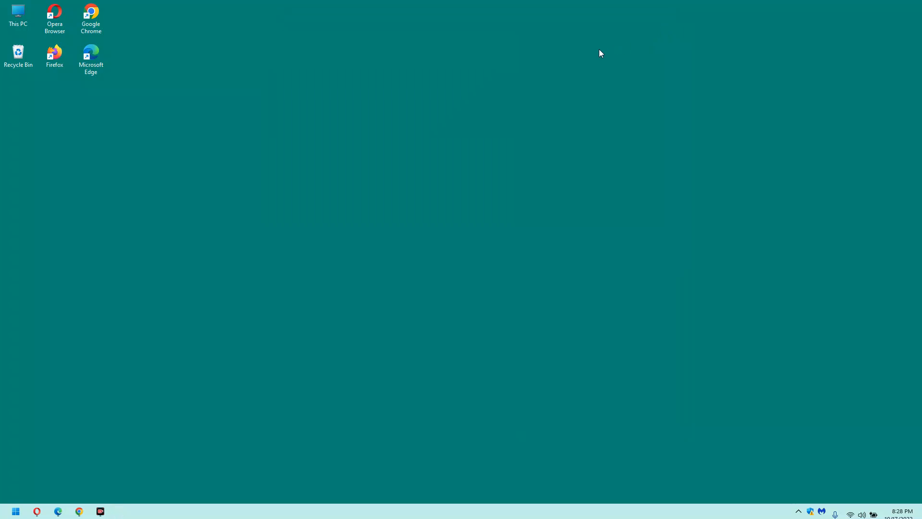
mouse_move(579, 57)
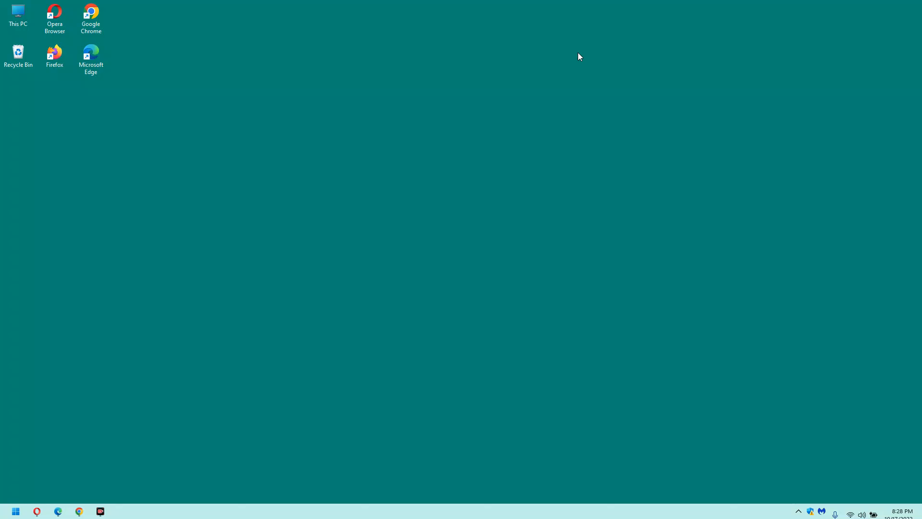
mouse_move(573, 55)
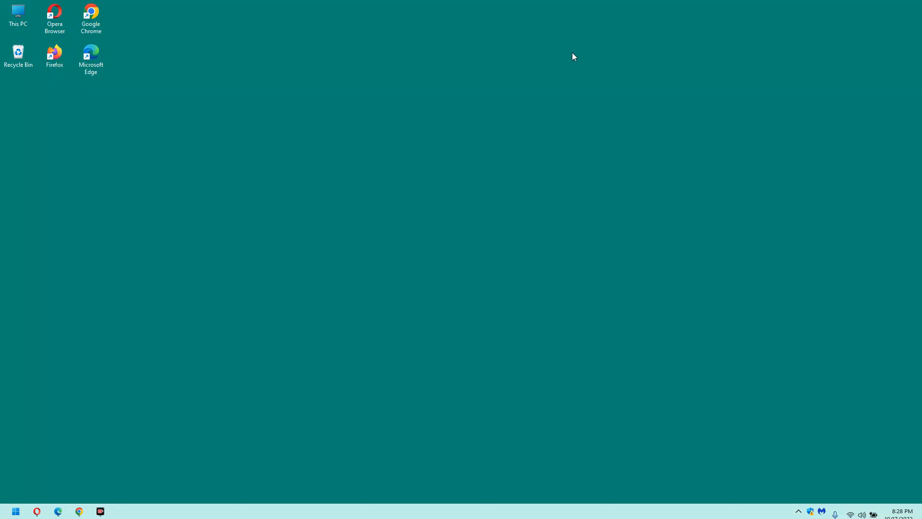
mouse_move(832, 467)
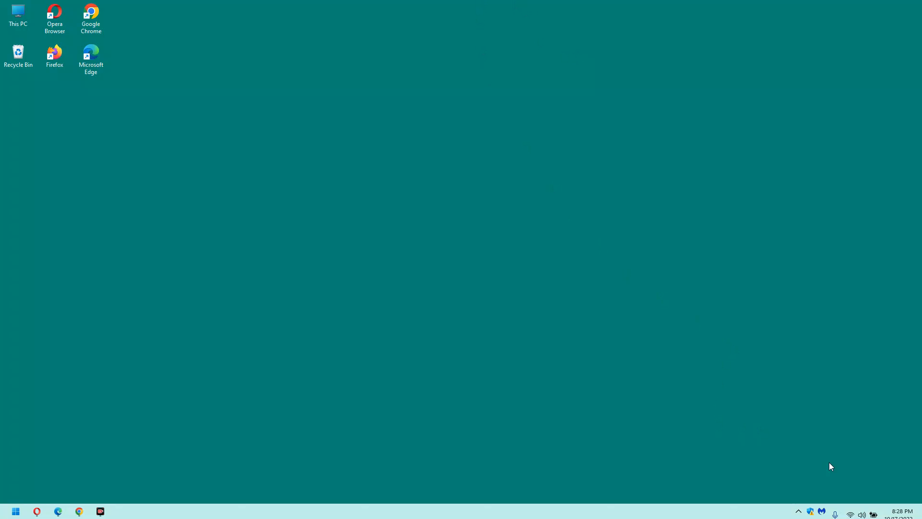